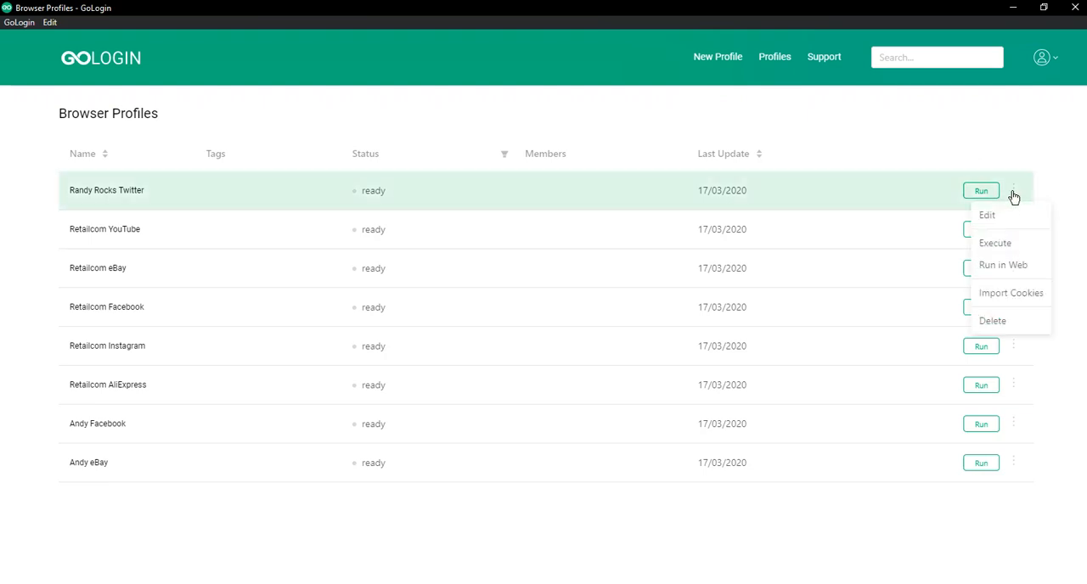
Step: Choose Edit from the Randy Rocks Twitter profile's row menu
click(987, 214)
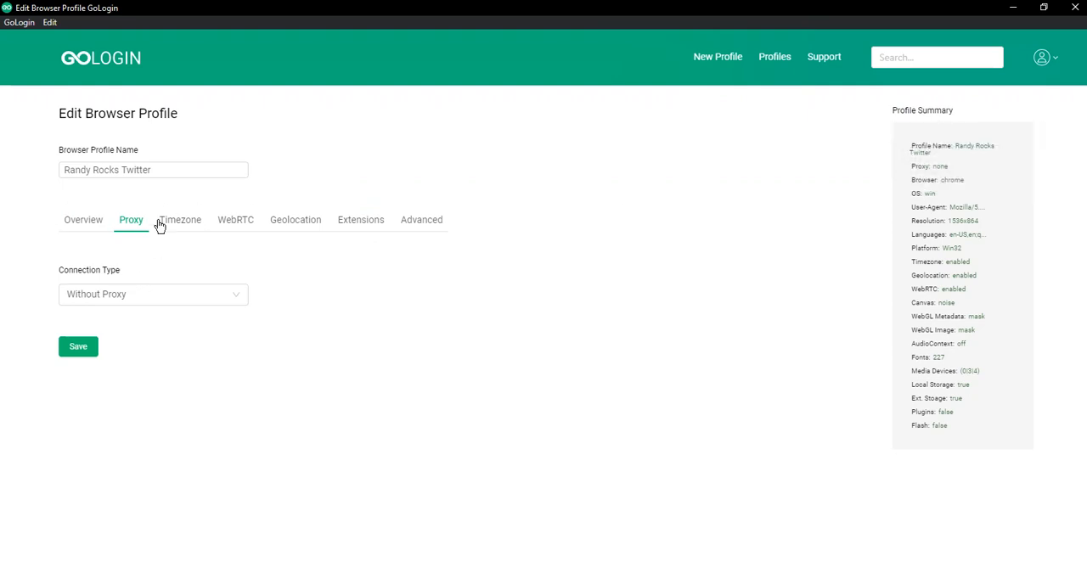
mouse_move(117, 236)
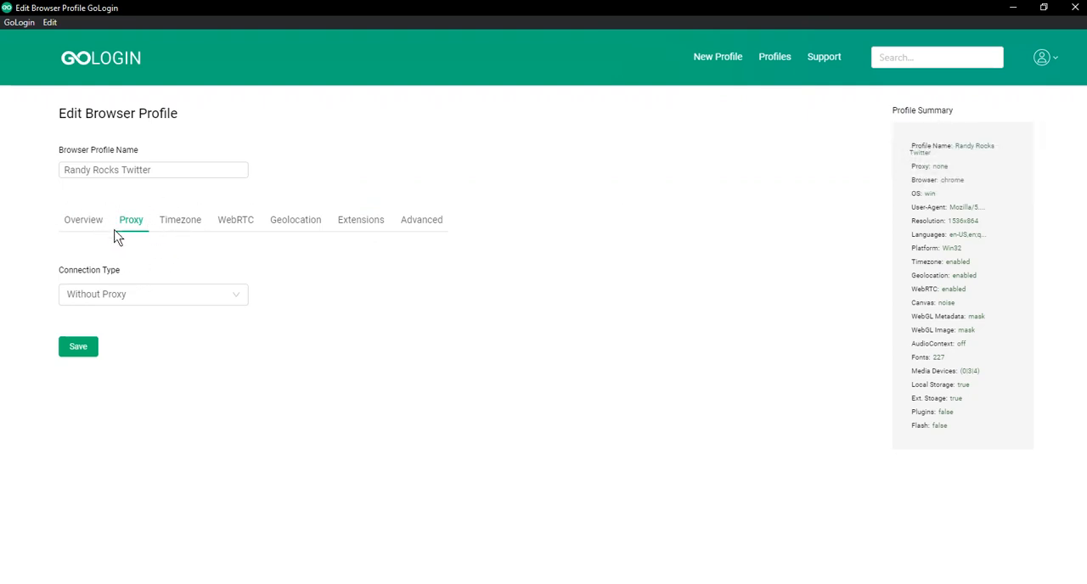
Step: Set Connection Type to GoLogin Proxy Service with Country US (United States) and save the profile
click(153, 294)
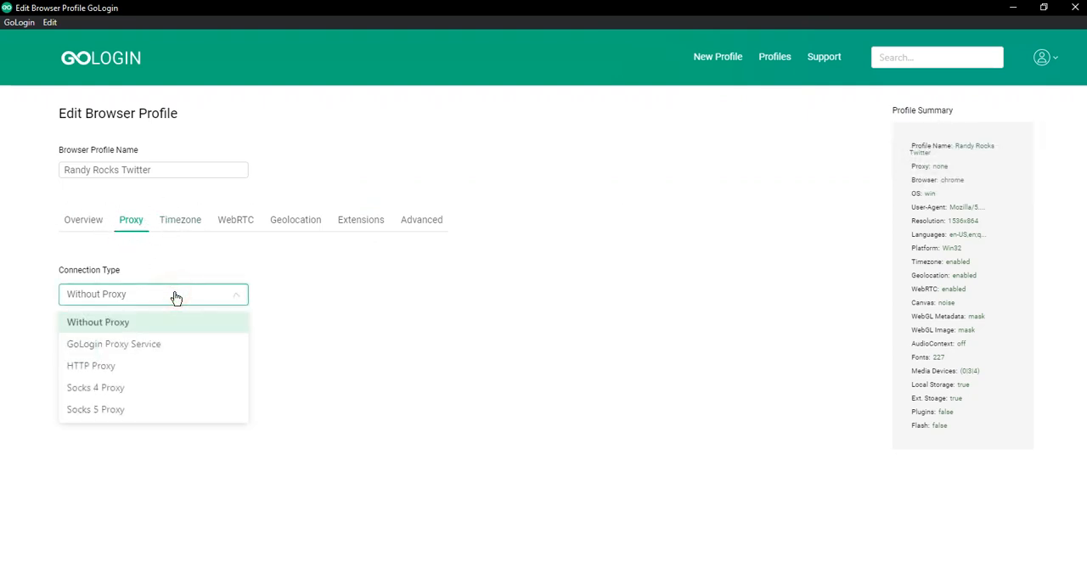
click(112, 345)
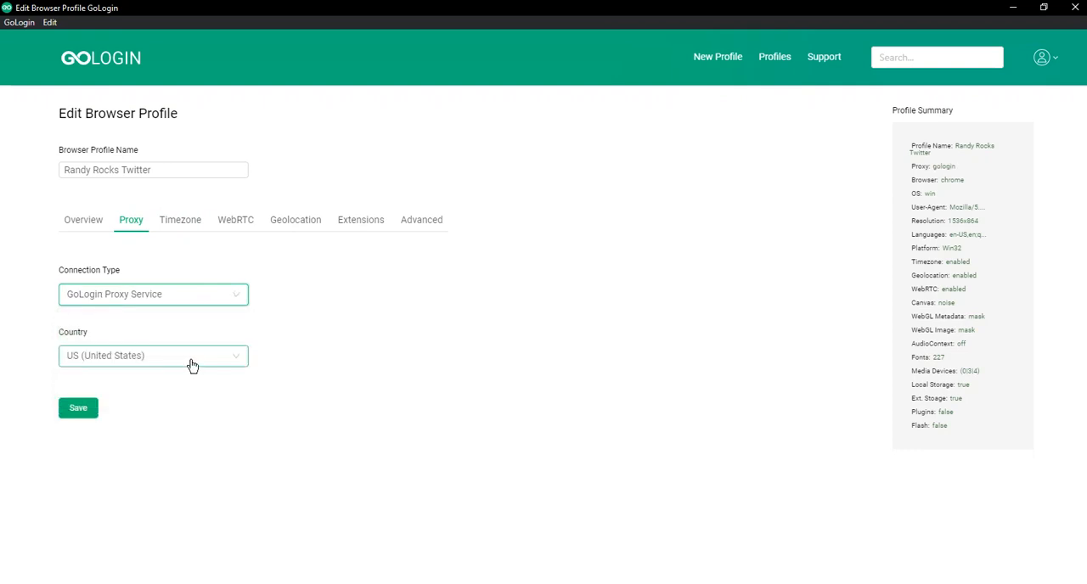
click(152, 355)
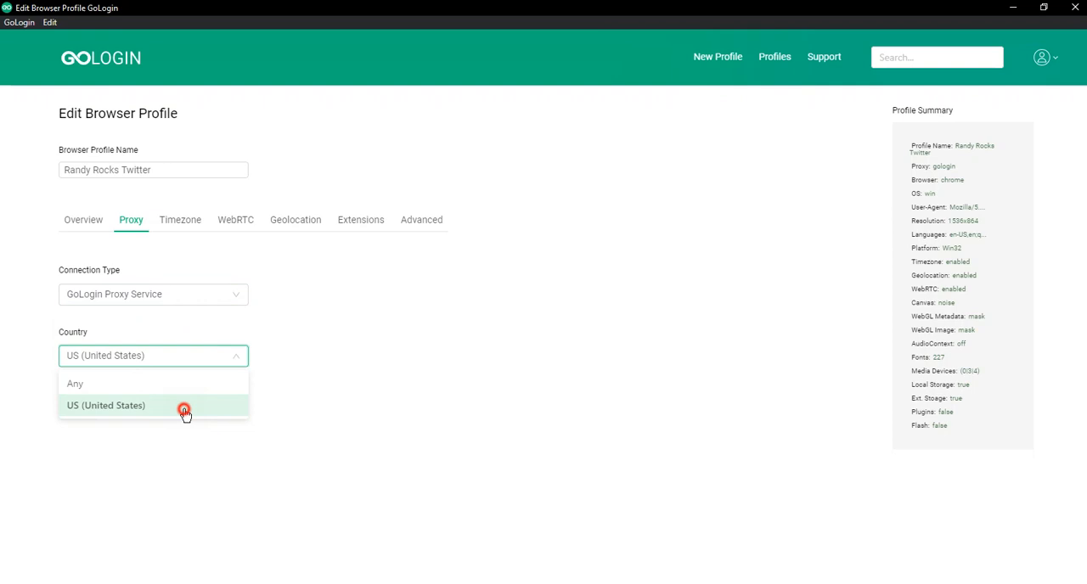
click(106, 405)
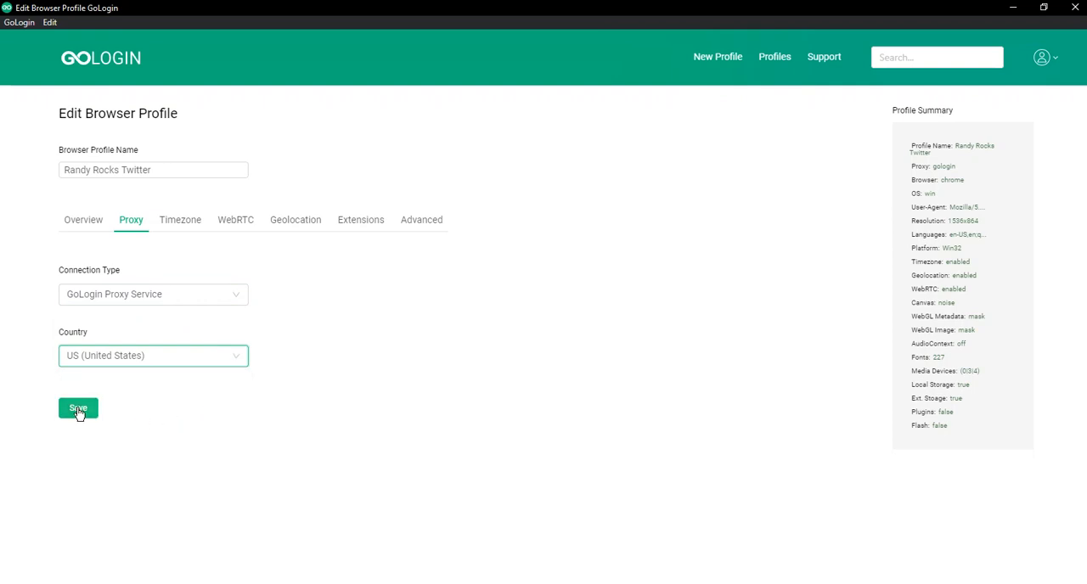
click(78, 409)
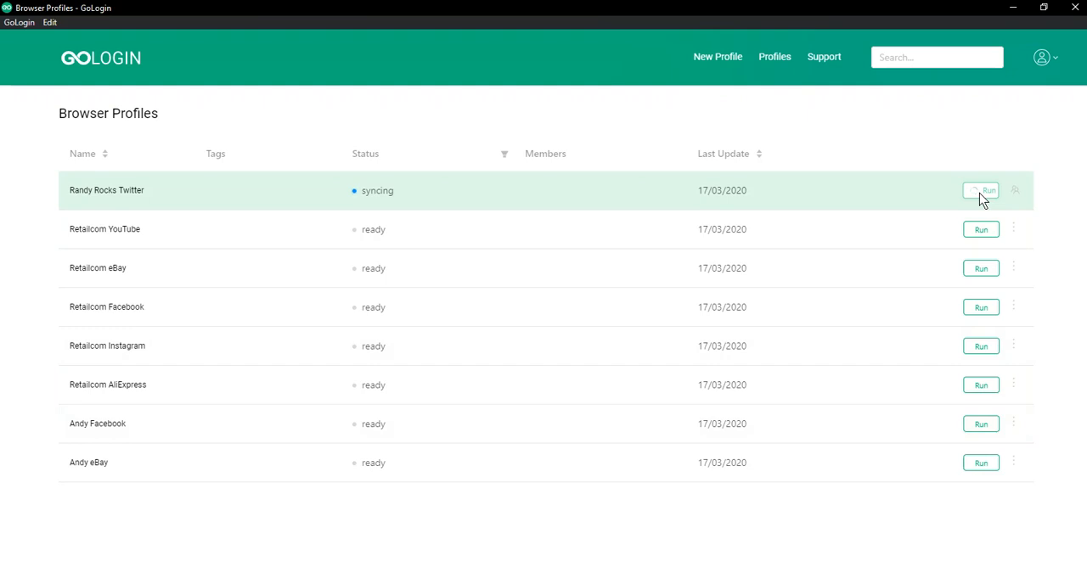
mouse_move(893, 160)
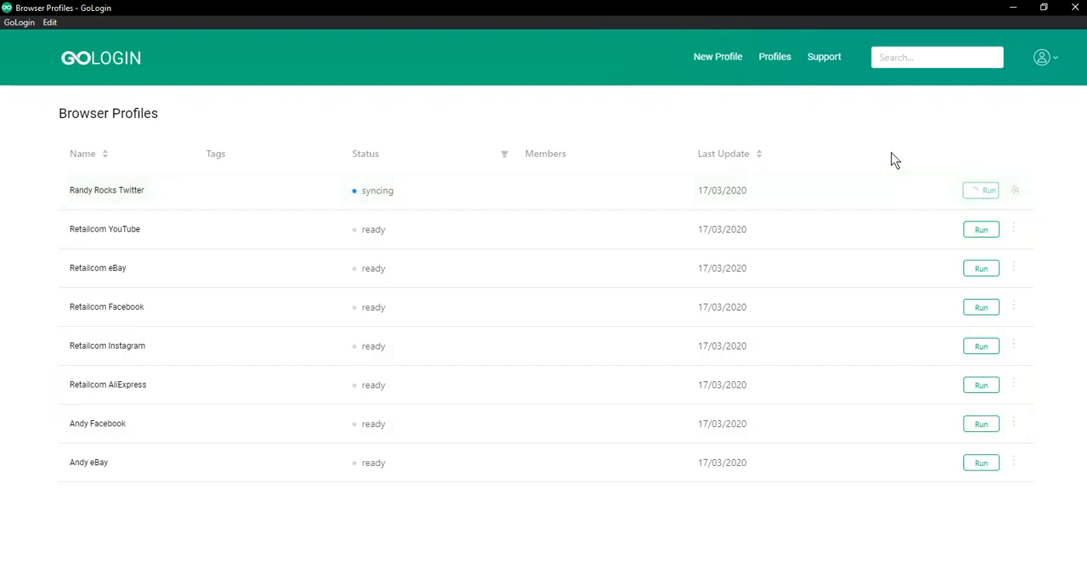
Step: Run the Randy Rocks Twitter profile from its row in Browser Profiles
click(981, 190)
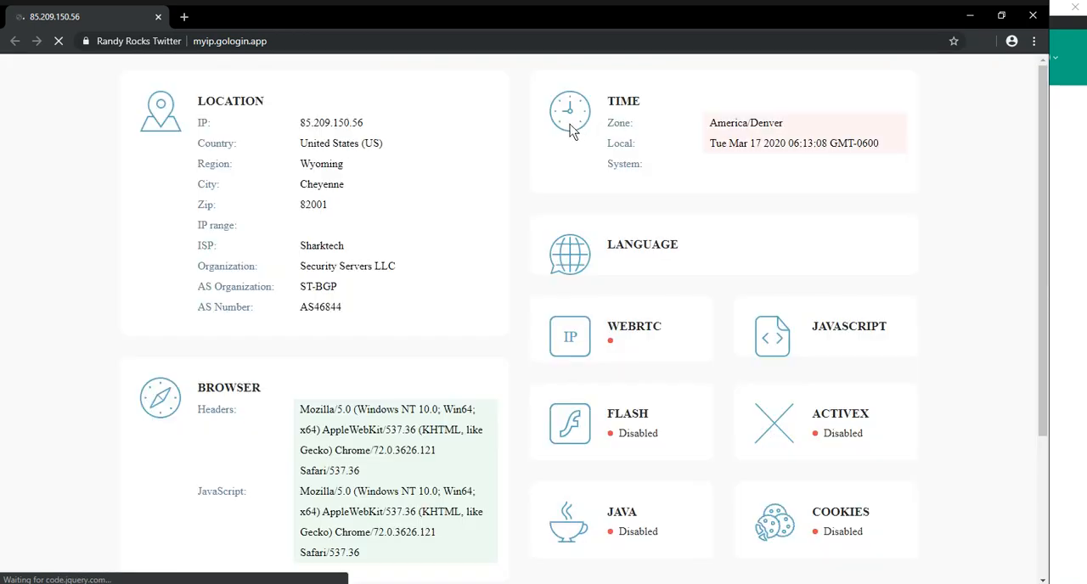
mouse_move(380, 125)
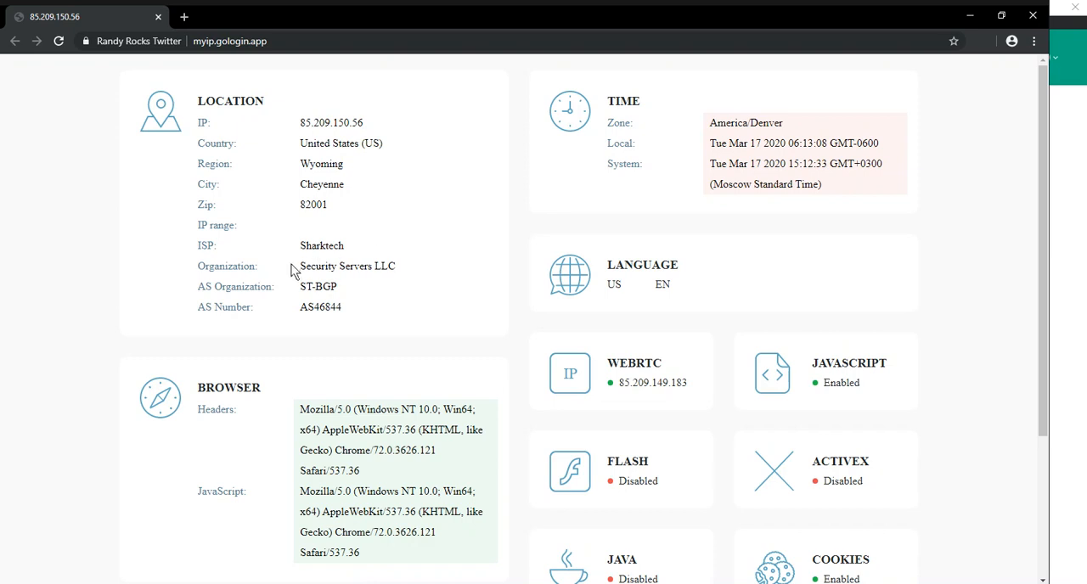
mouse_move(425, 268)
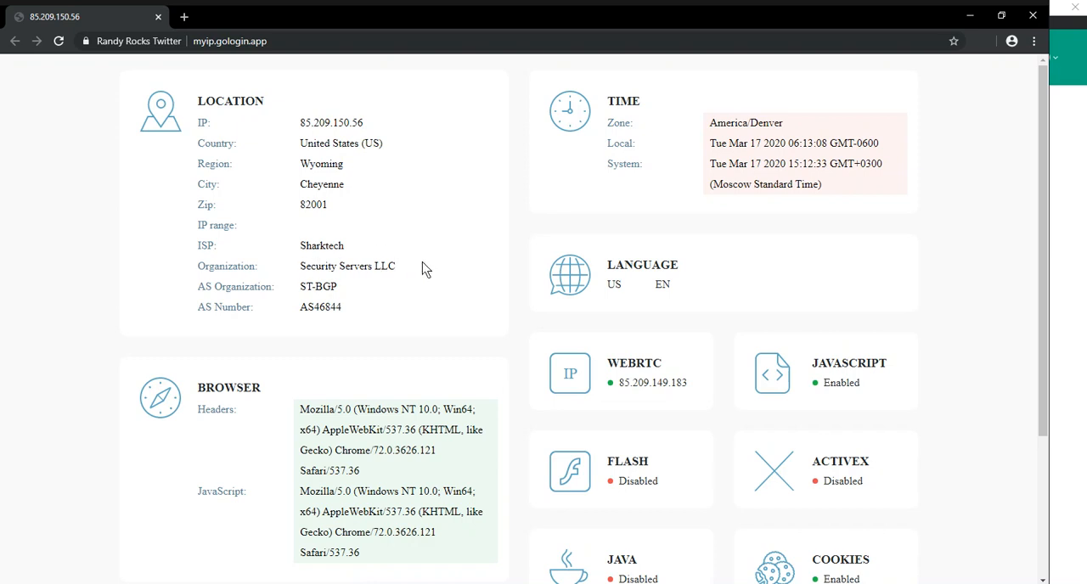